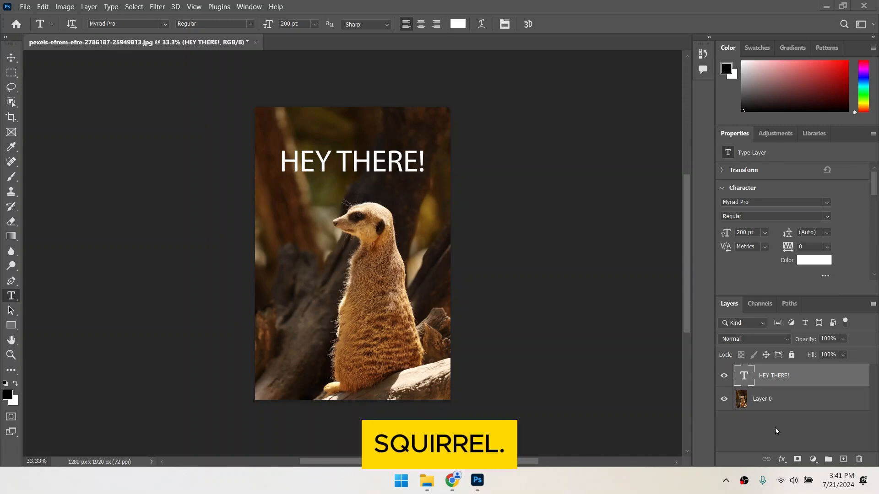
# Step: Switch from Photoshop to the Chrome browser via the taskbar
pyautogui.click(452, 480)
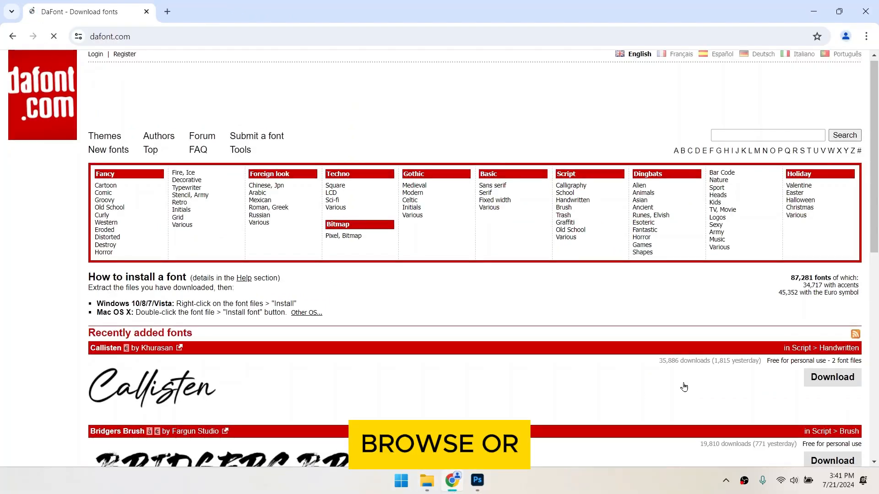
# Step: Download Super Monday from DaFont and show super_monday.zip in its folder
pyautogui.scroll(-3)
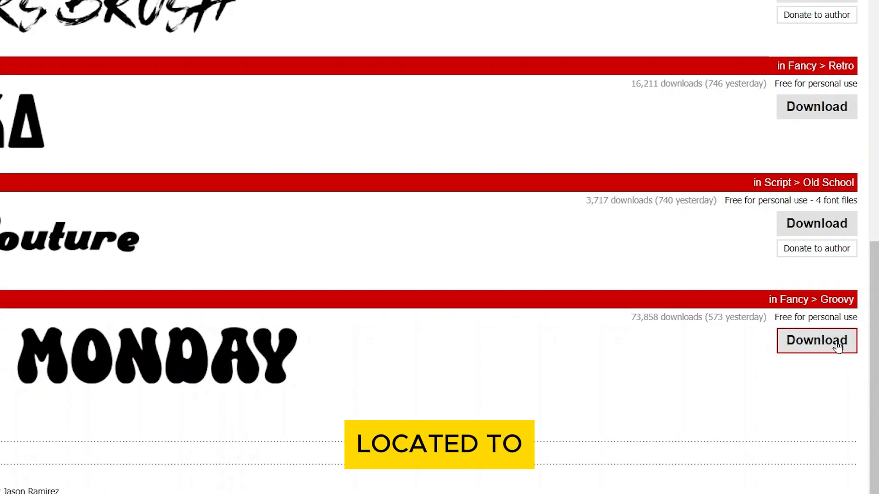
pyautogui.click(816, 340)
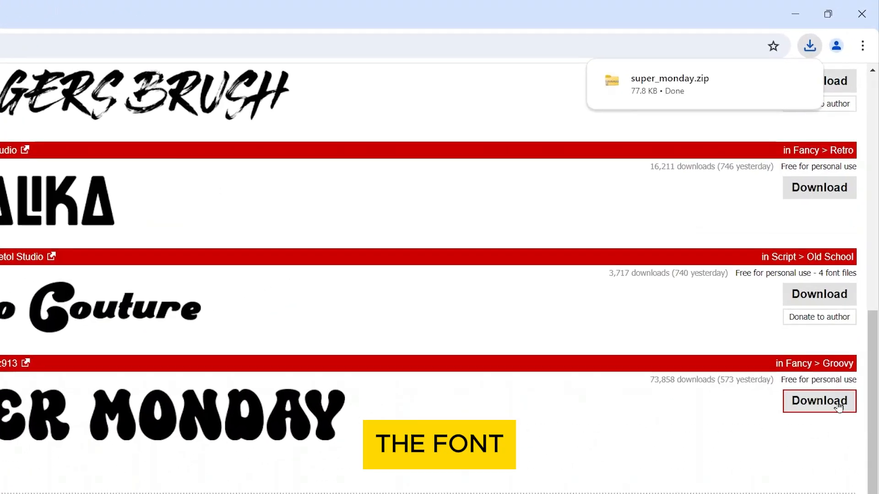
pyautogui.scroll(-3)
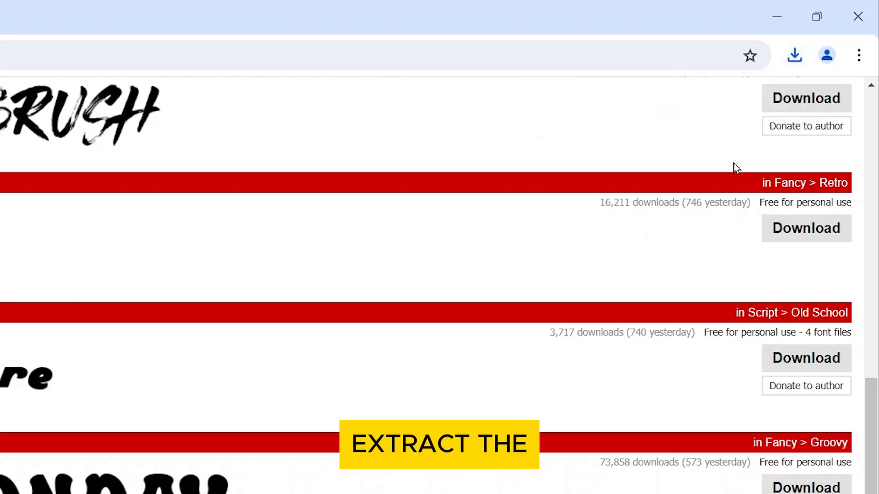
pyautogui.click(793, 56)
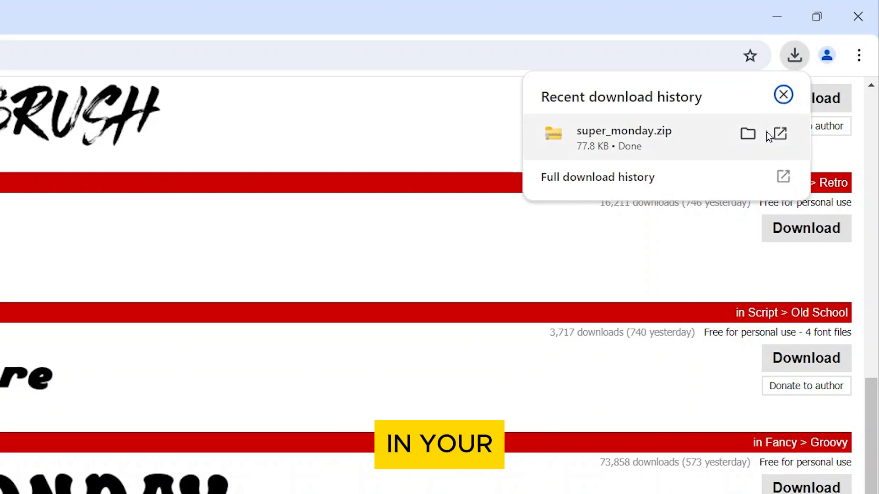
pyautogui.click(747, 134)
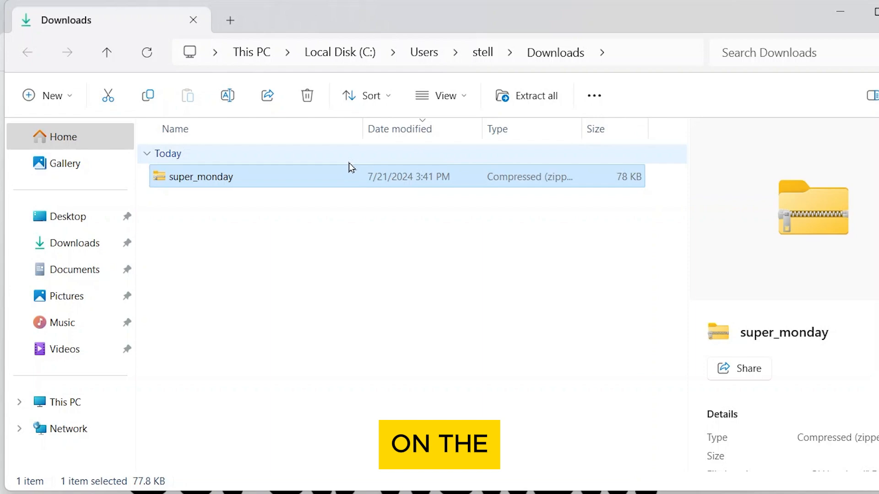
# Step: Extract super_monday.zip with Extract All, showing the extracted files when complete
pyautogui.rightClick(202, 177)
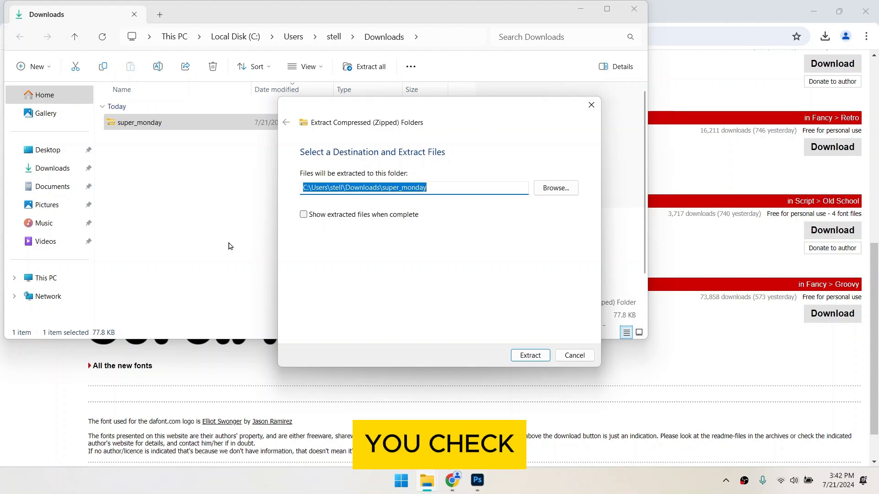
pyautogui.click(303, 215)
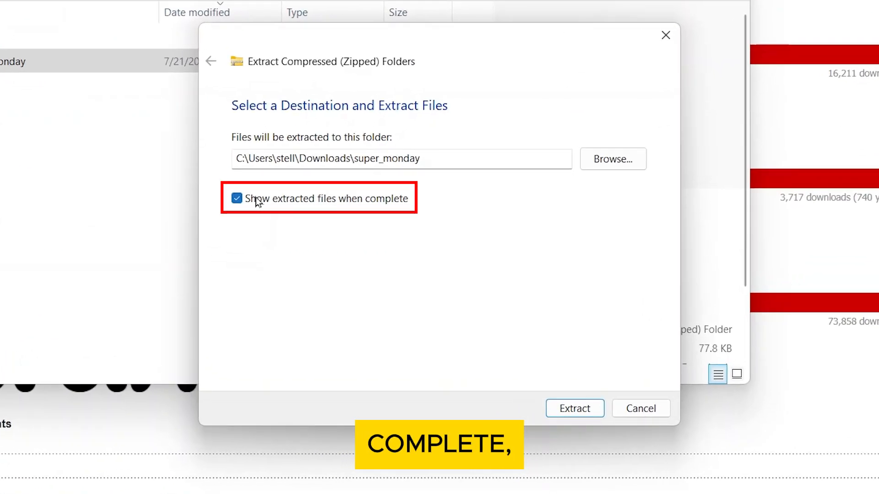
pyautogui.click(574, 408)
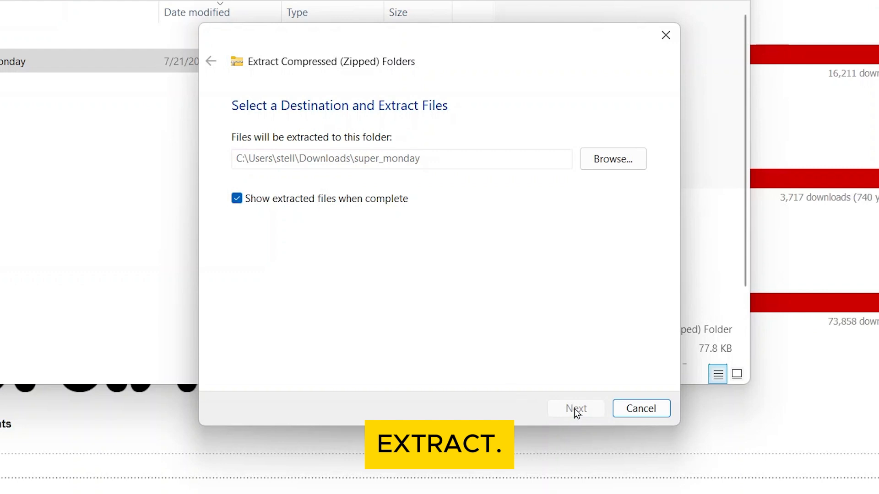
pyautogui.click(576, 408)
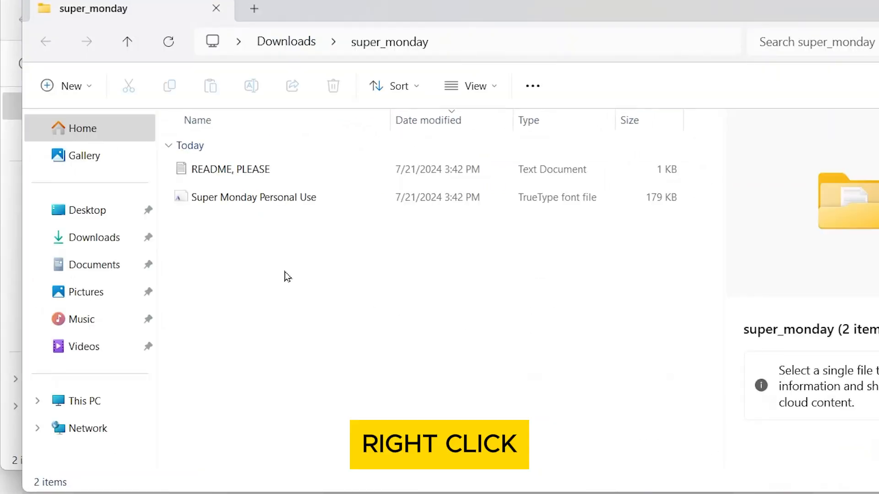
# Step: Install the Super Monday Personal Use font file from its context menu
pyautogui.rightClick(253, 196)
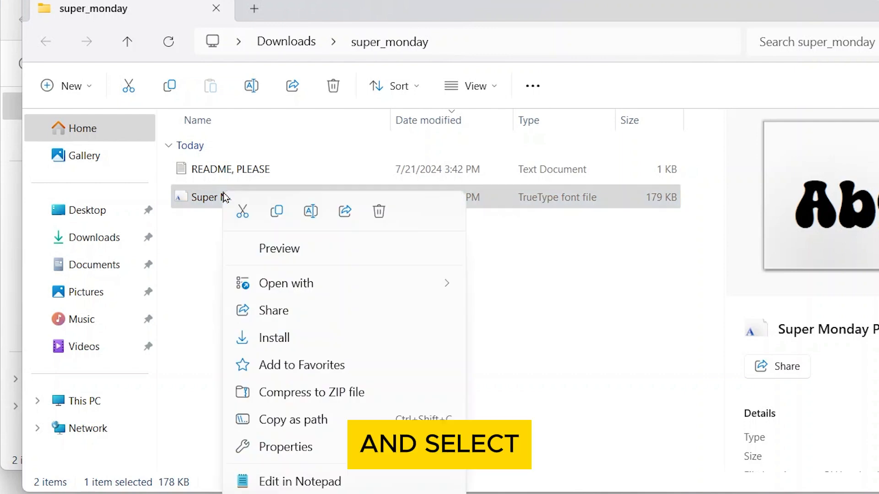
pyautogui.click(274, 338)
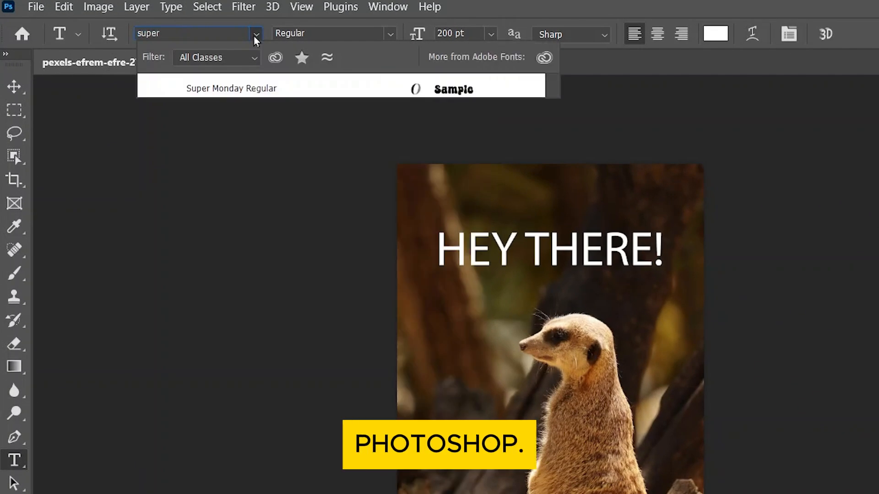
# Step: Apply Super Monday Regular from the Options bar font list to HEY THERE!
pyautogui.click(231, 88)
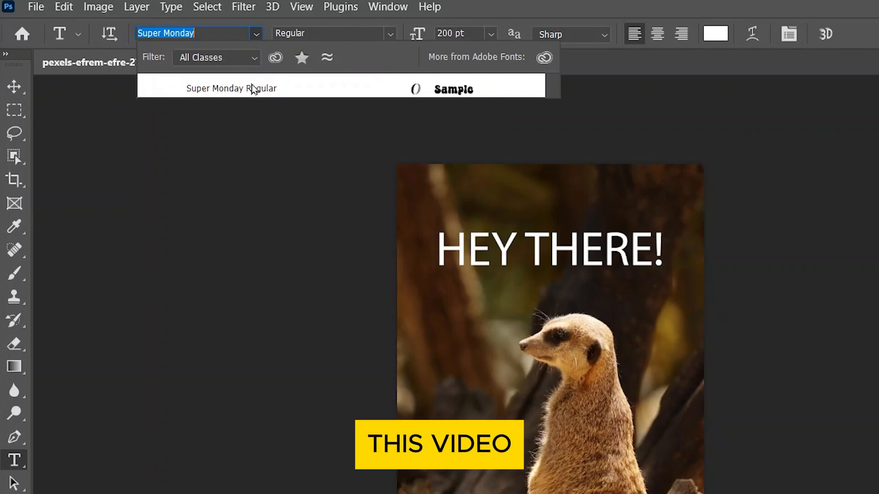
pyautogui.click(230, 88)
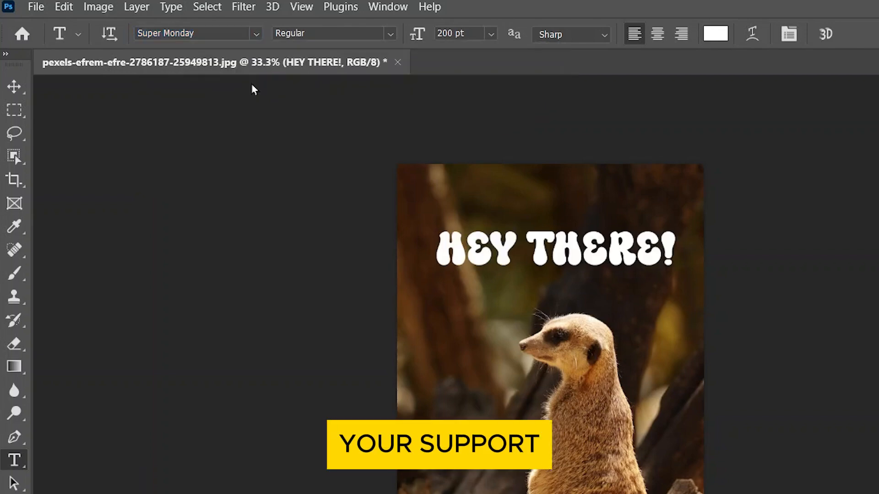